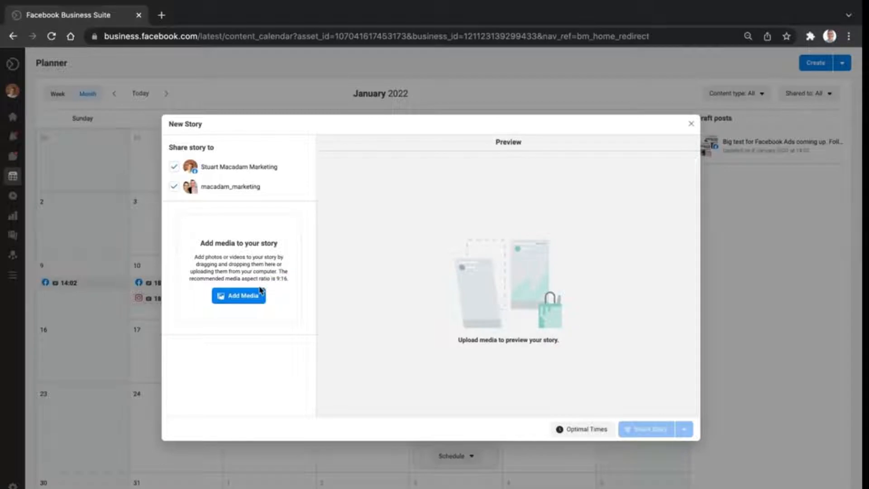
mouse_move(299, 285)
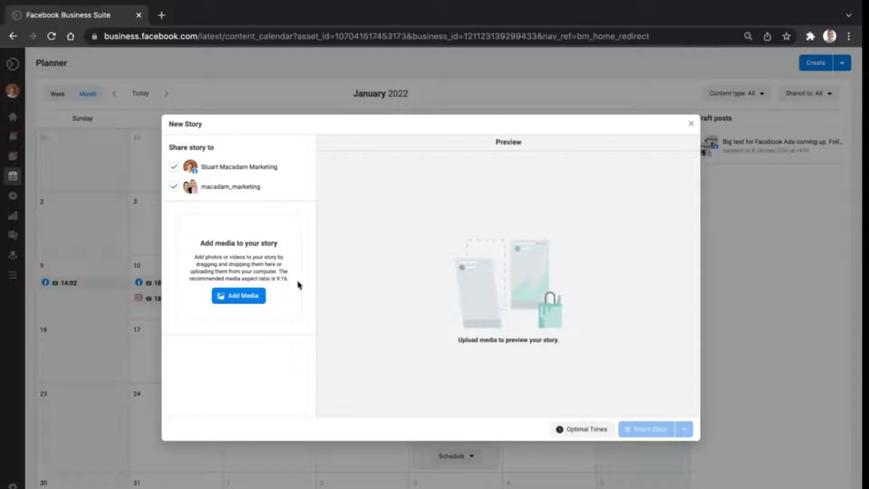
mouse_move(244, 297)
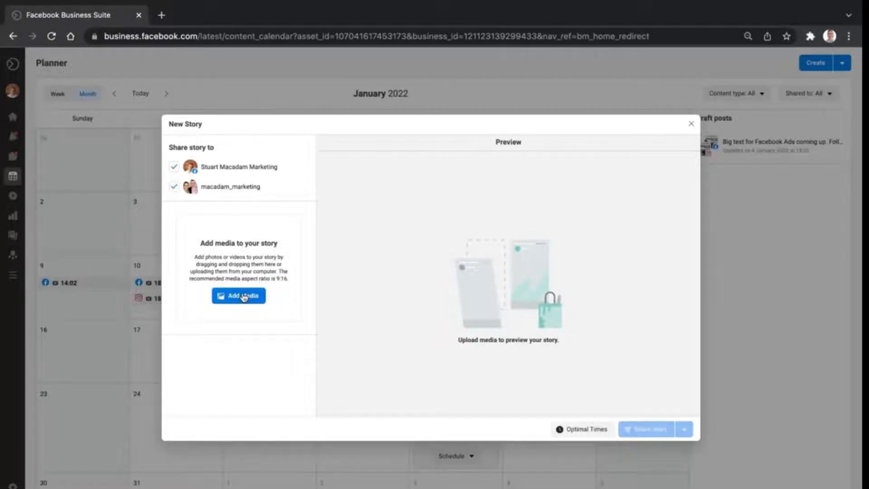
Step: Add the smiling portrait photo from the Mac so it appears in the story preview
click(239, 295)
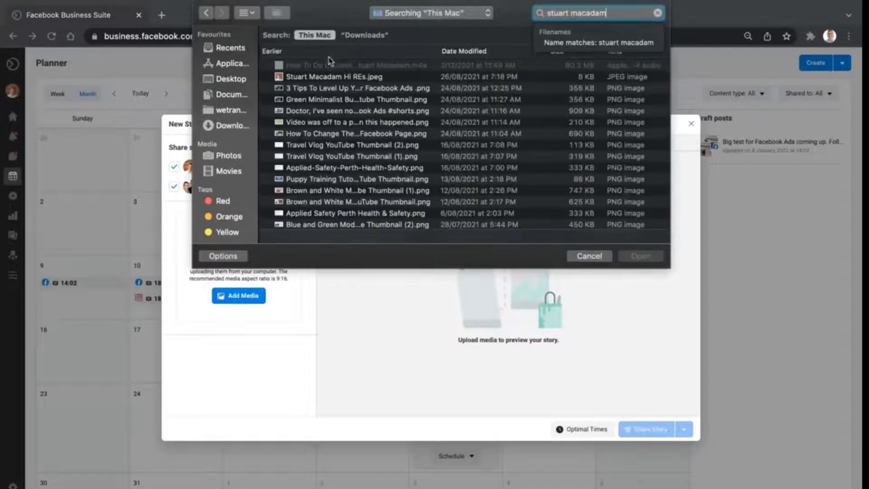
click(335, 77)
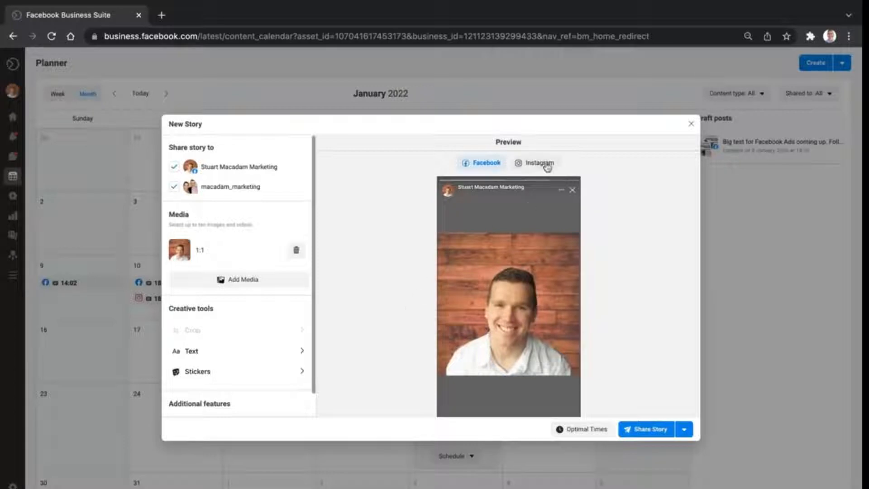
Step: Add a new text box via Creative tools and drag it just above the person's head
click(538, 163)
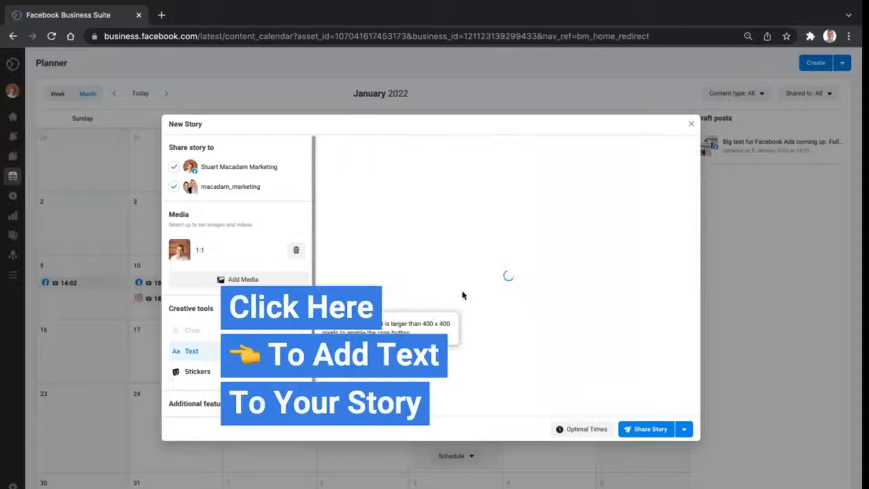
click(192, 351)
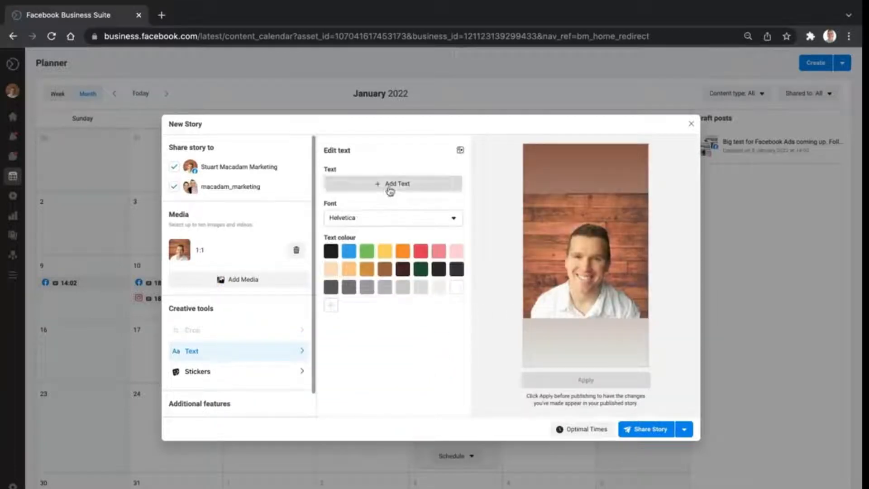
click(393, 184)
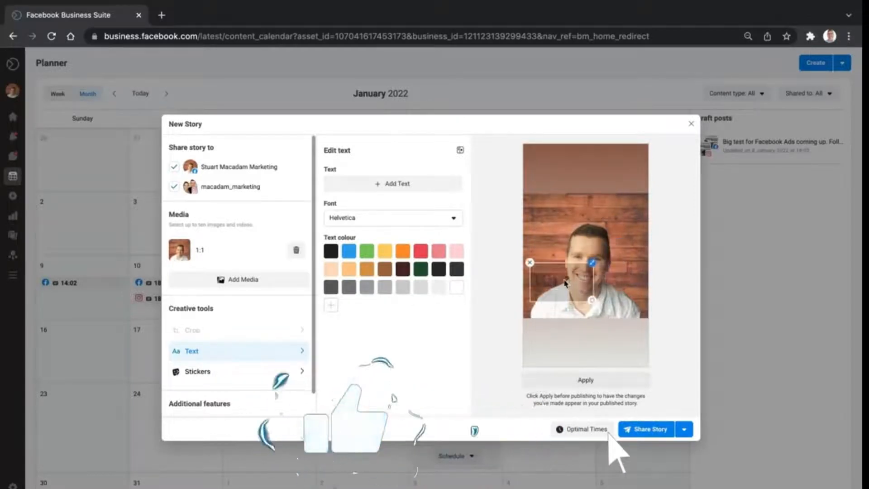
drag(585, 283, 560, 209)
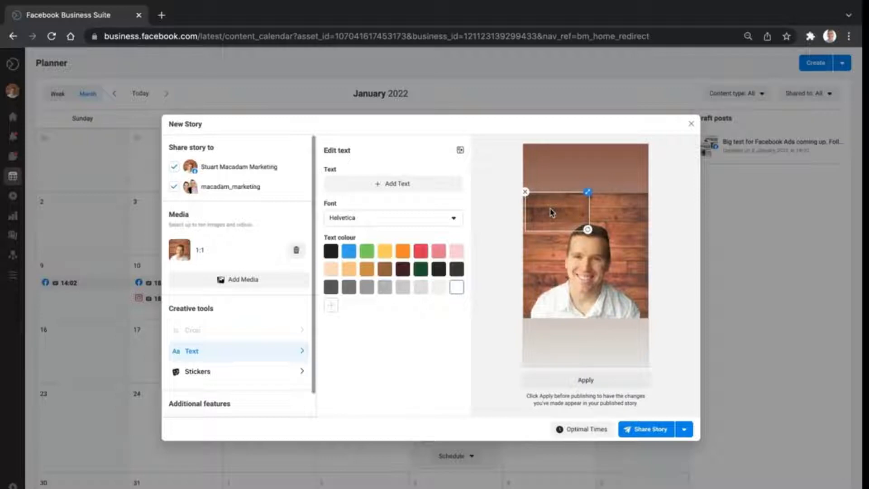
Step: Make the text read 'Enjoy the week' in a different serif font with the gold colour swatch
text(Enjoy the week)
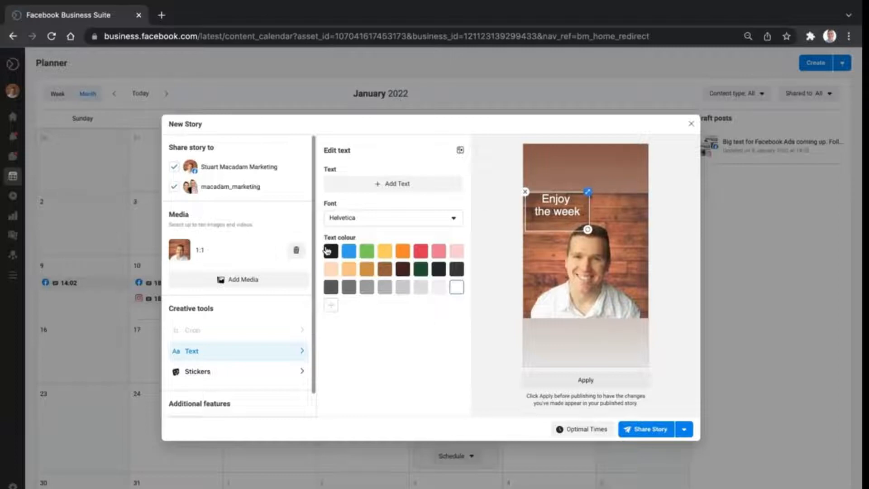
click(393, 218)
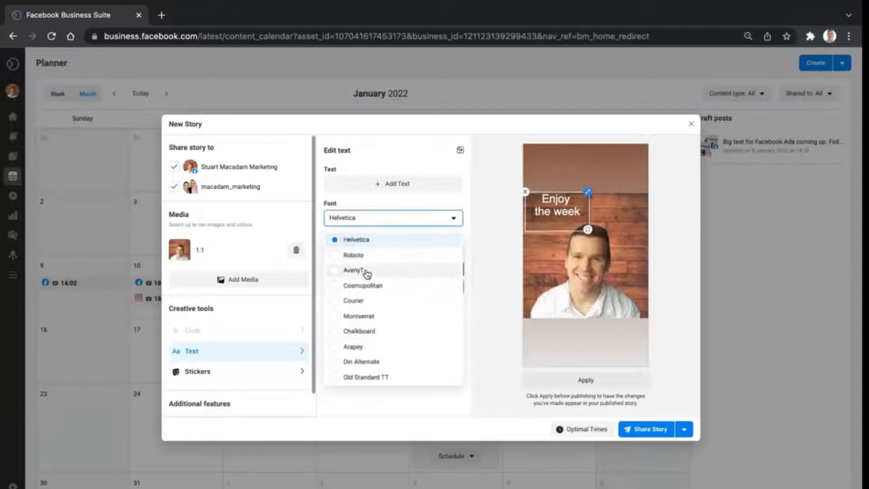
mouse_move(362, 302)
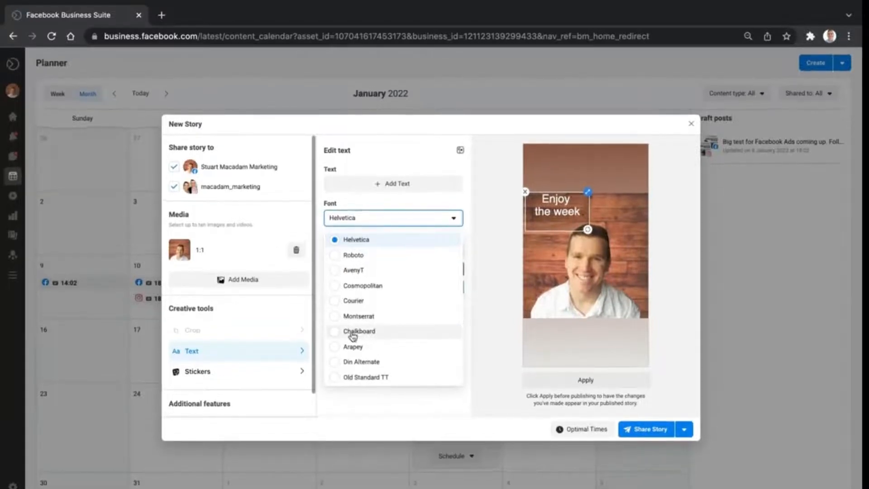
click(359, 316)
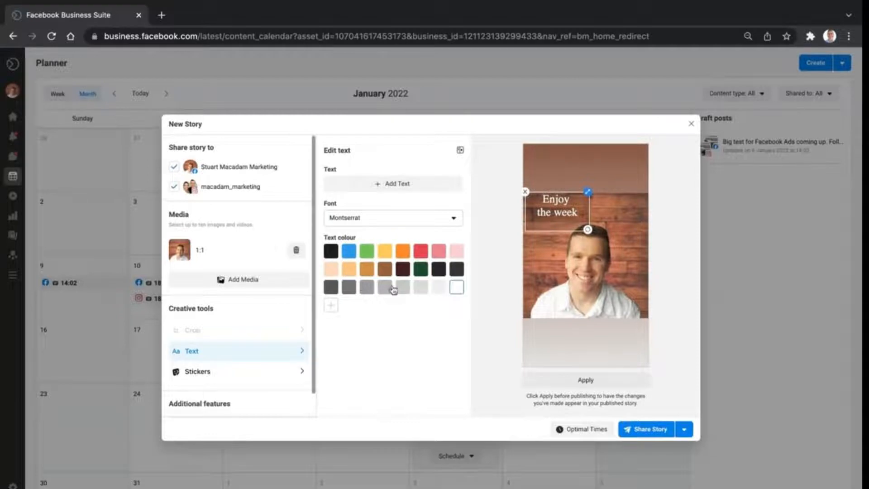
click(332, 251)
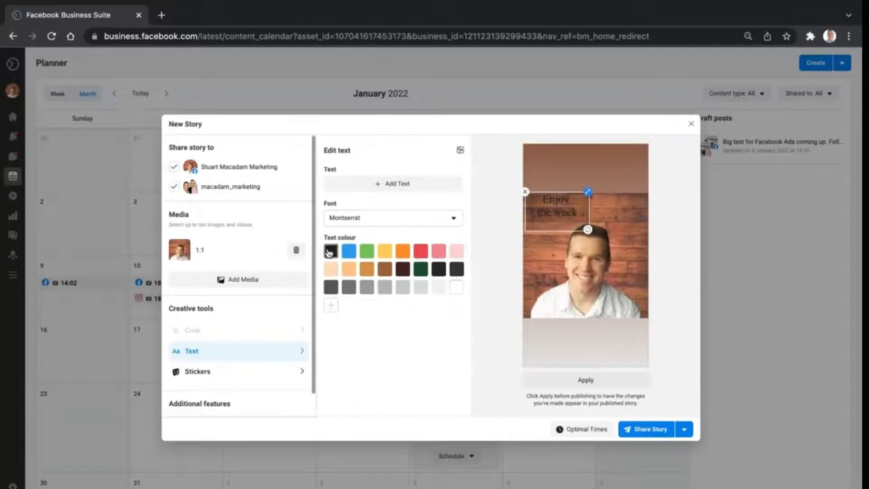
click(385, 250)
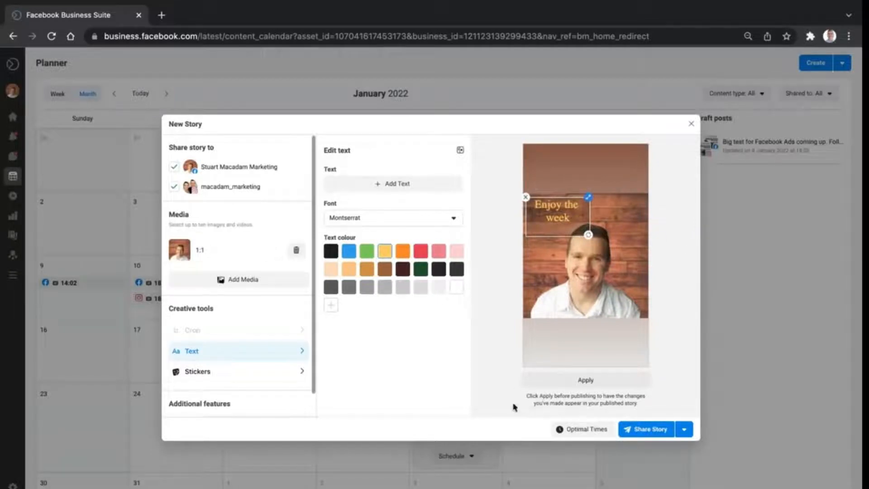
click(197, 372)
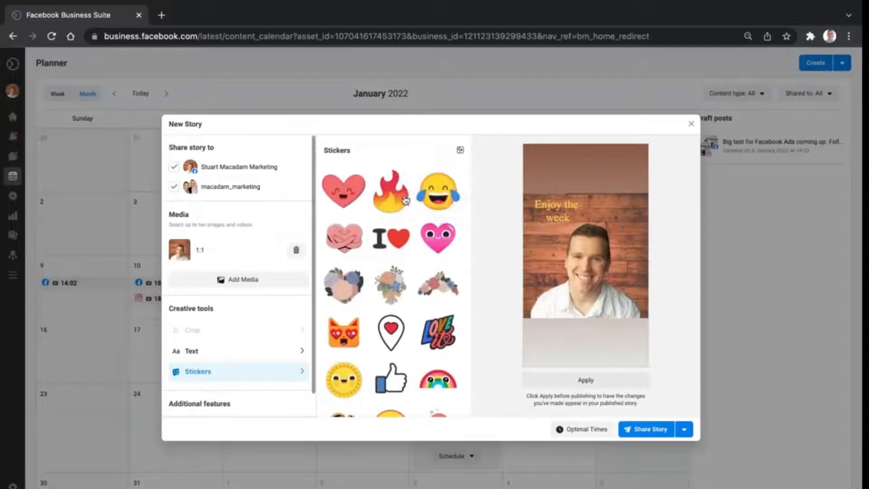
mouse_move(378, 205)
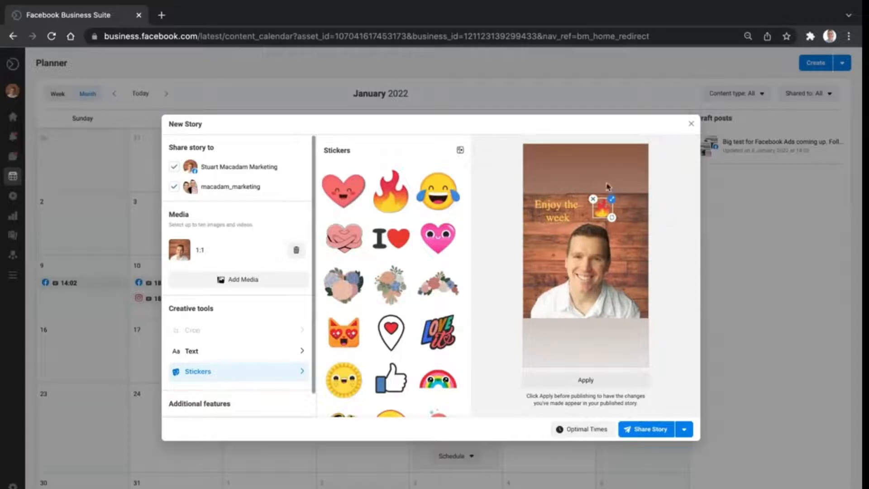
Step: Place the fire sticker next to the text and save the creative changes
scroll(down, 3)
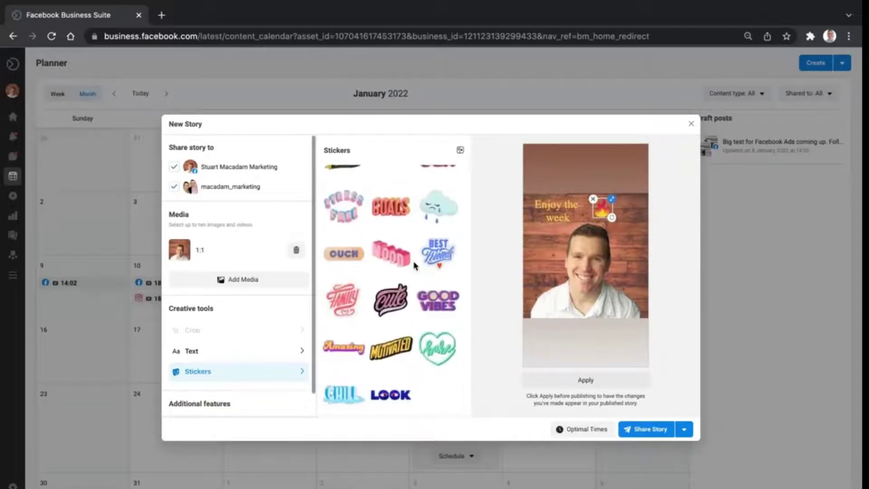
mouse_move(400, 220)
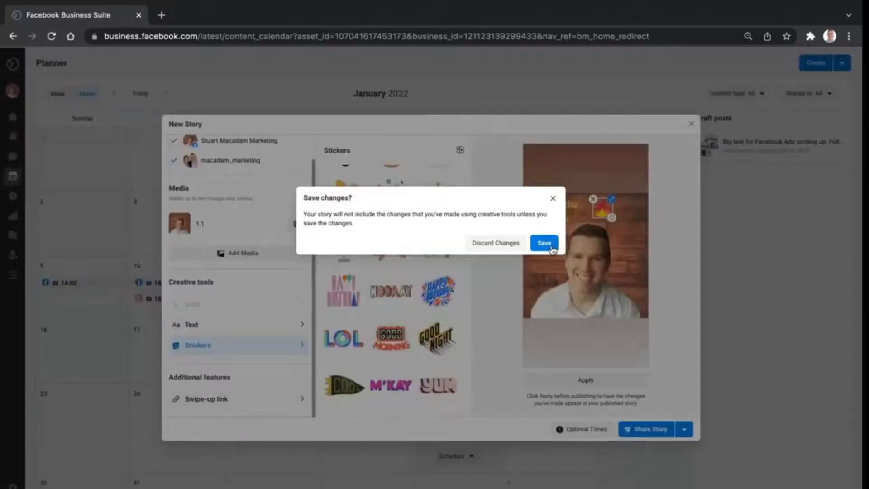
click(543, 242)
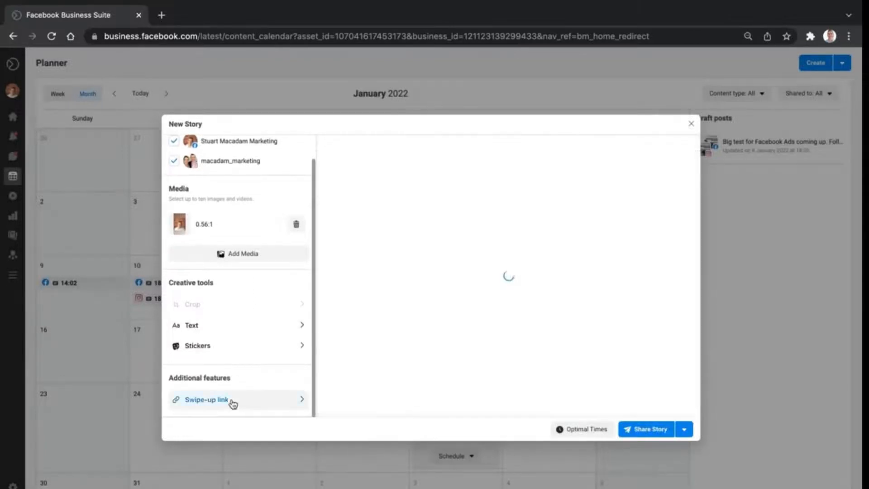
click(206, 400)
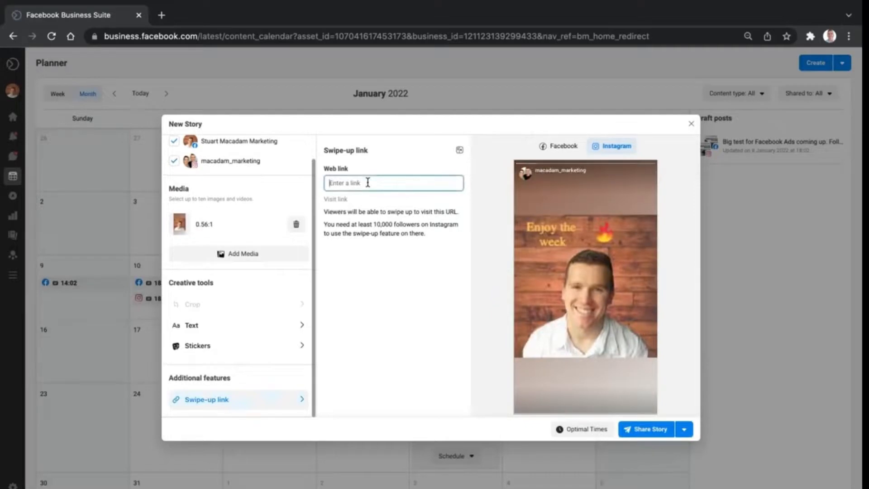
click(161, 14)
text(stuartmacadam.com)
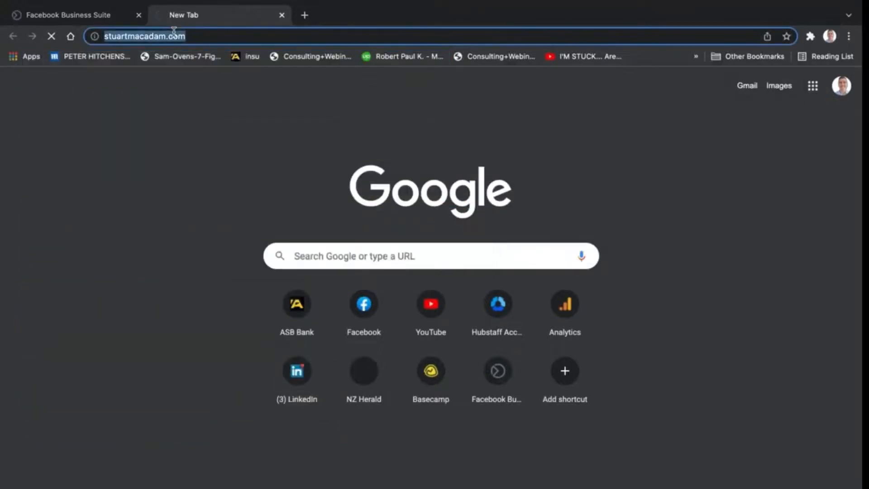
click(68, 15)
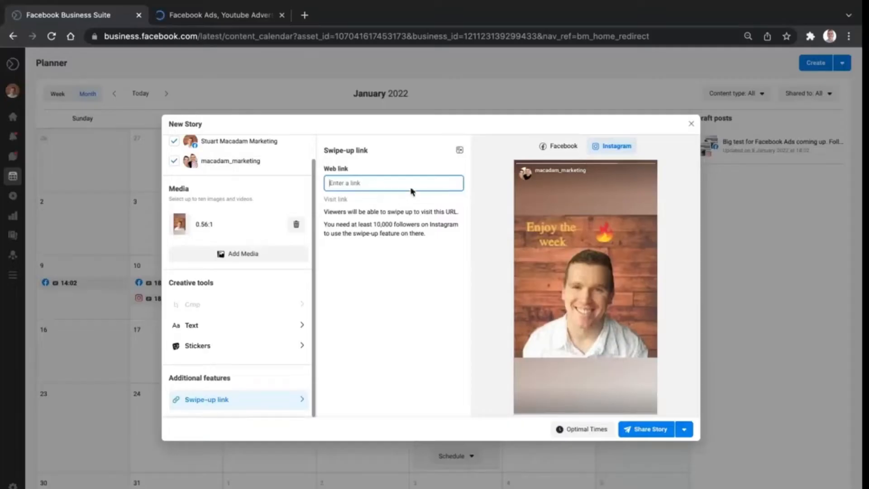
text(https://www.stuartmacadam.com/)
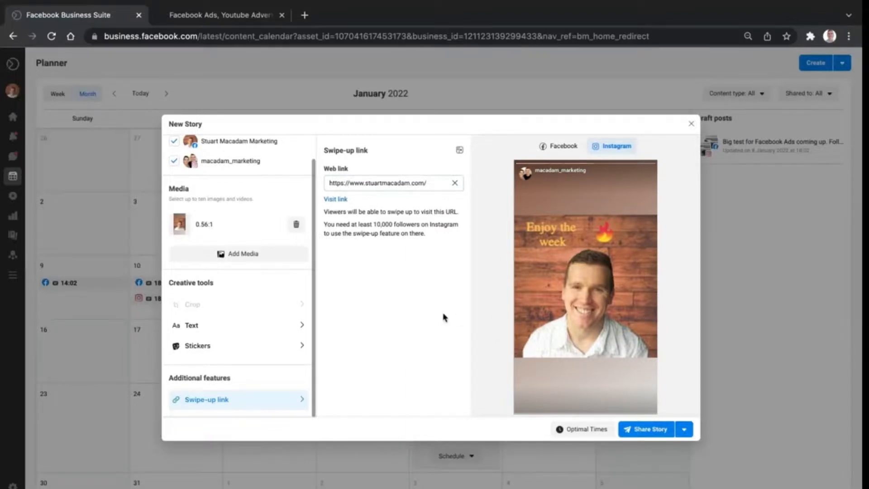
mouse_move(380, 308)
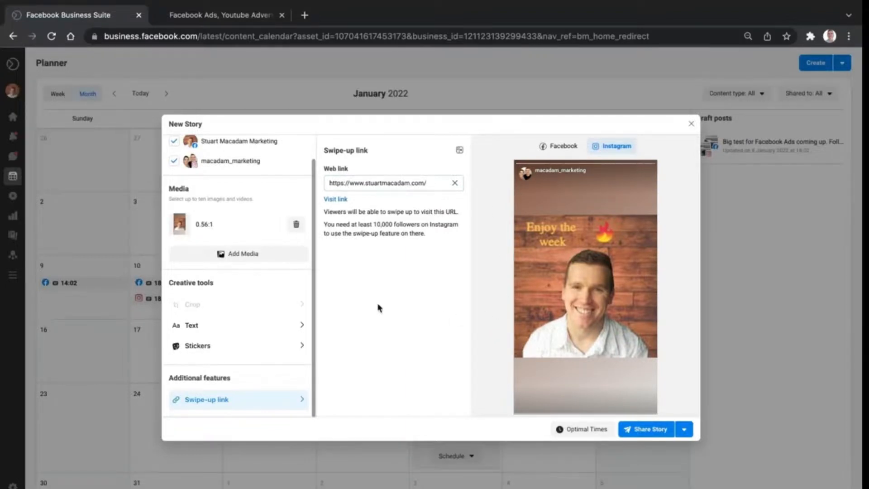
mouse_move(556, 233)
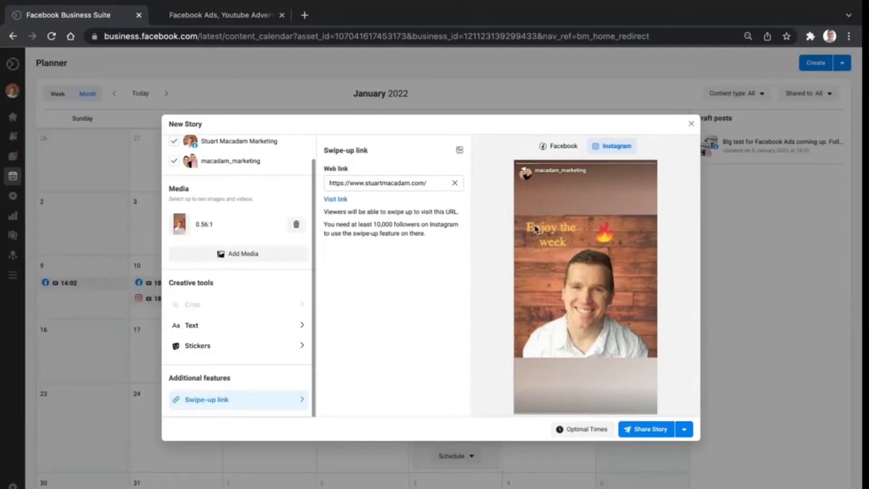
mouse_move(538, 230)
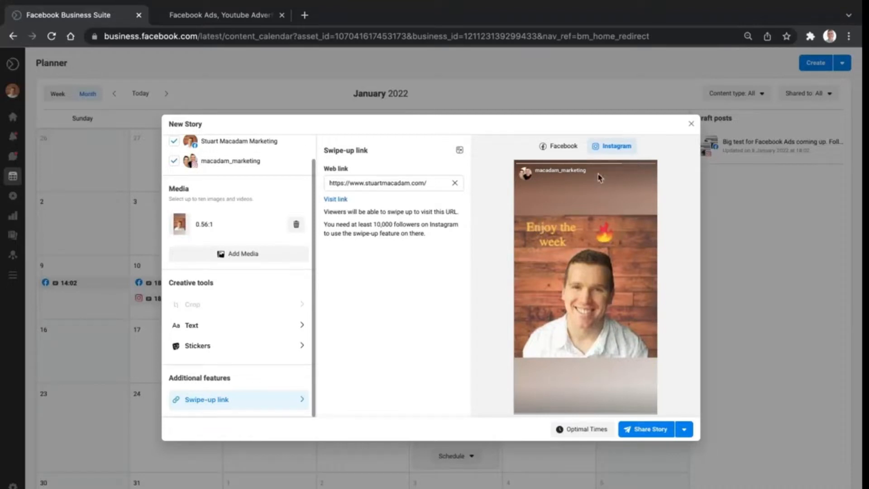
Step: View the Facebook preview and choose Schedule Story from the Share Story dropdown
click(558, 146)
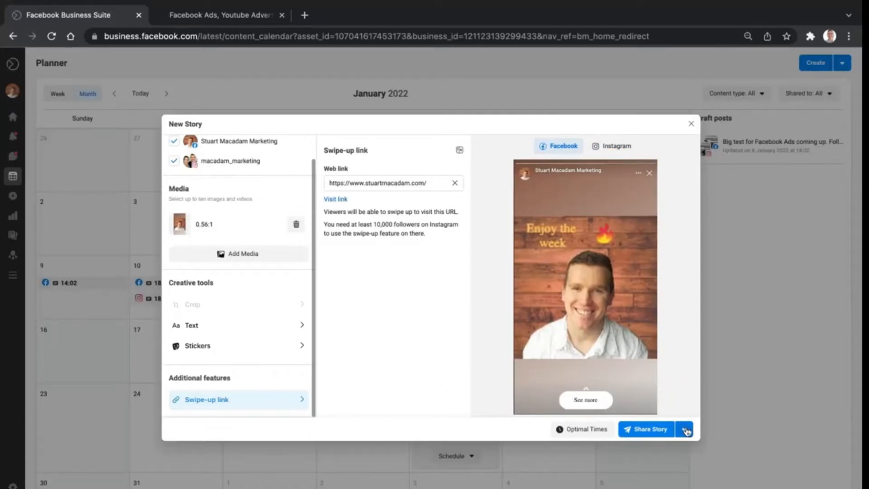
click(684, 429)
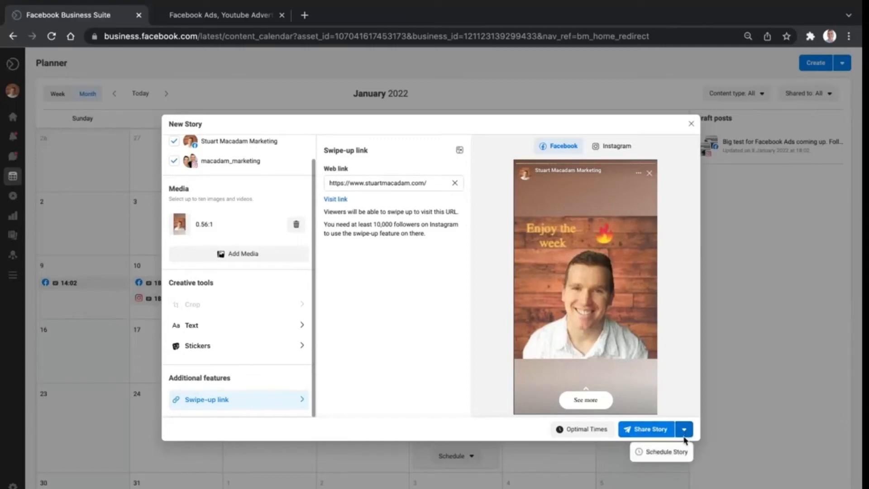
click(661, 452)
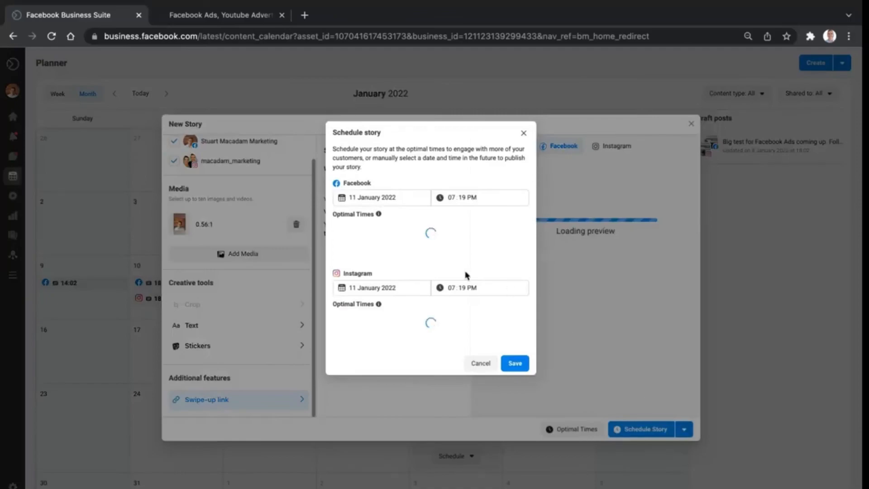